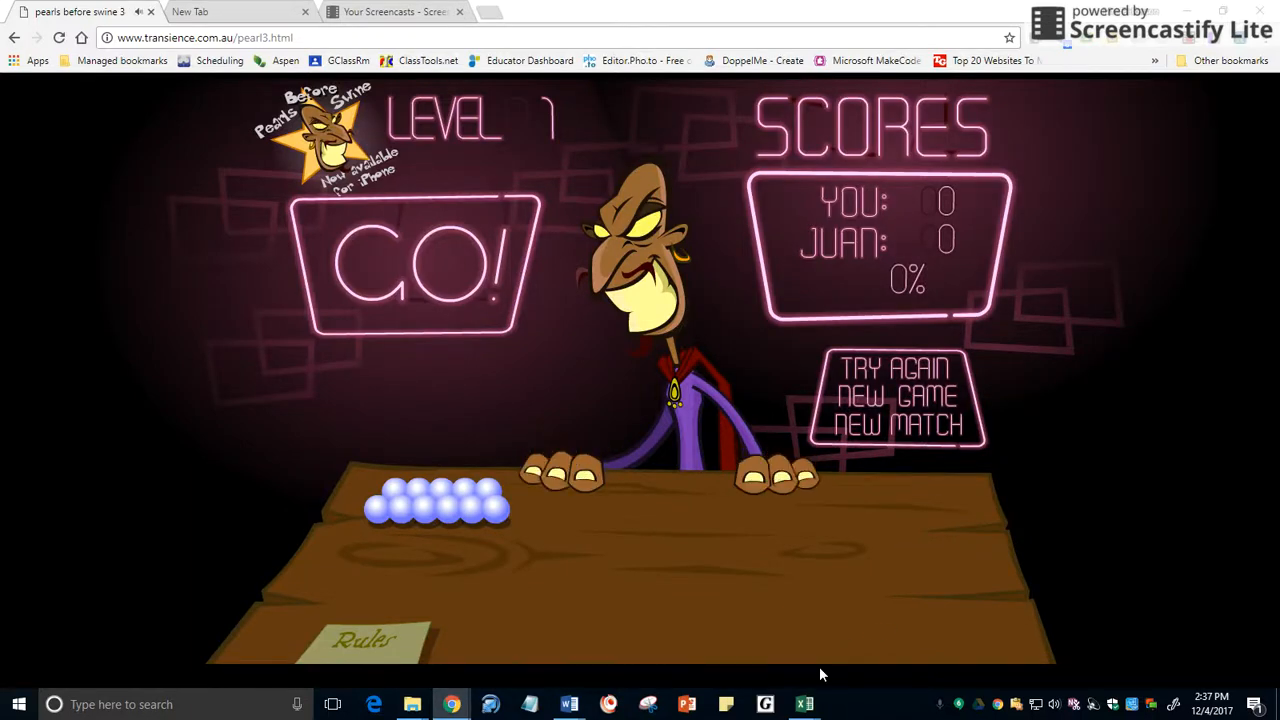
pyautogui.moveTo(867, 521)
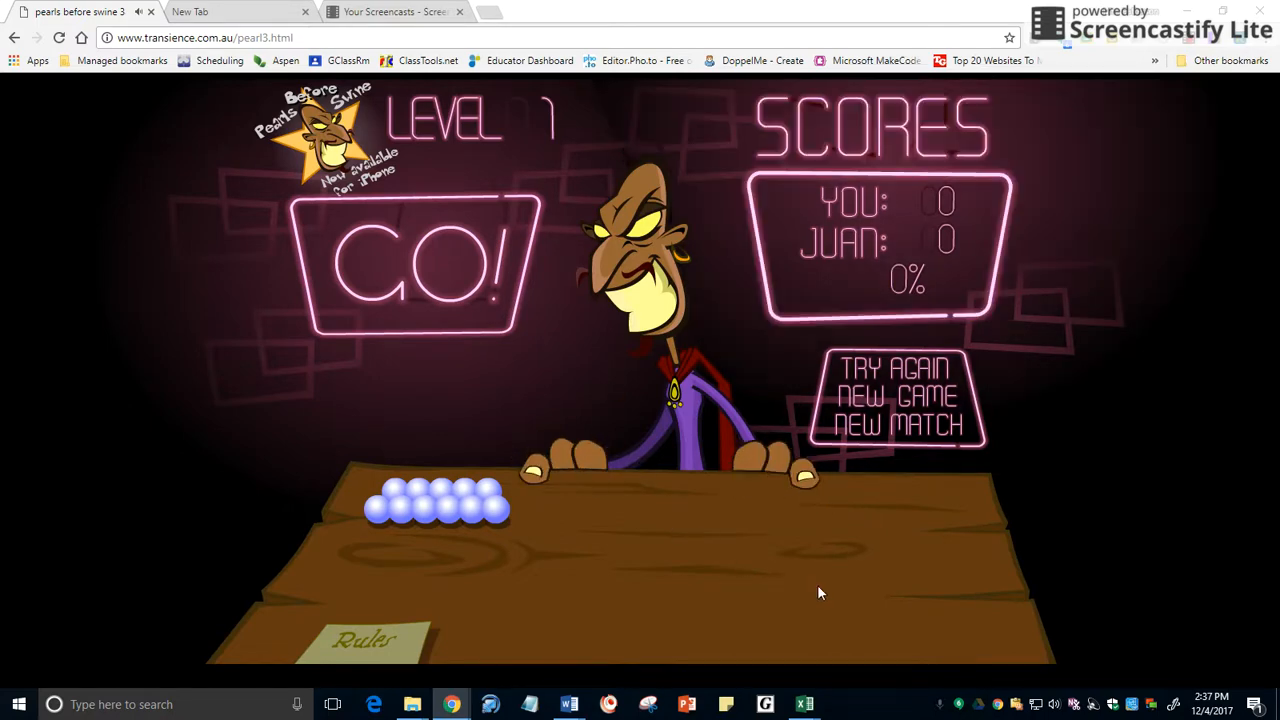
# Enter 1s in D2 and E2 for 3 pearls, then C3 for 4 pearls
pyautogui.click(1054, 704)
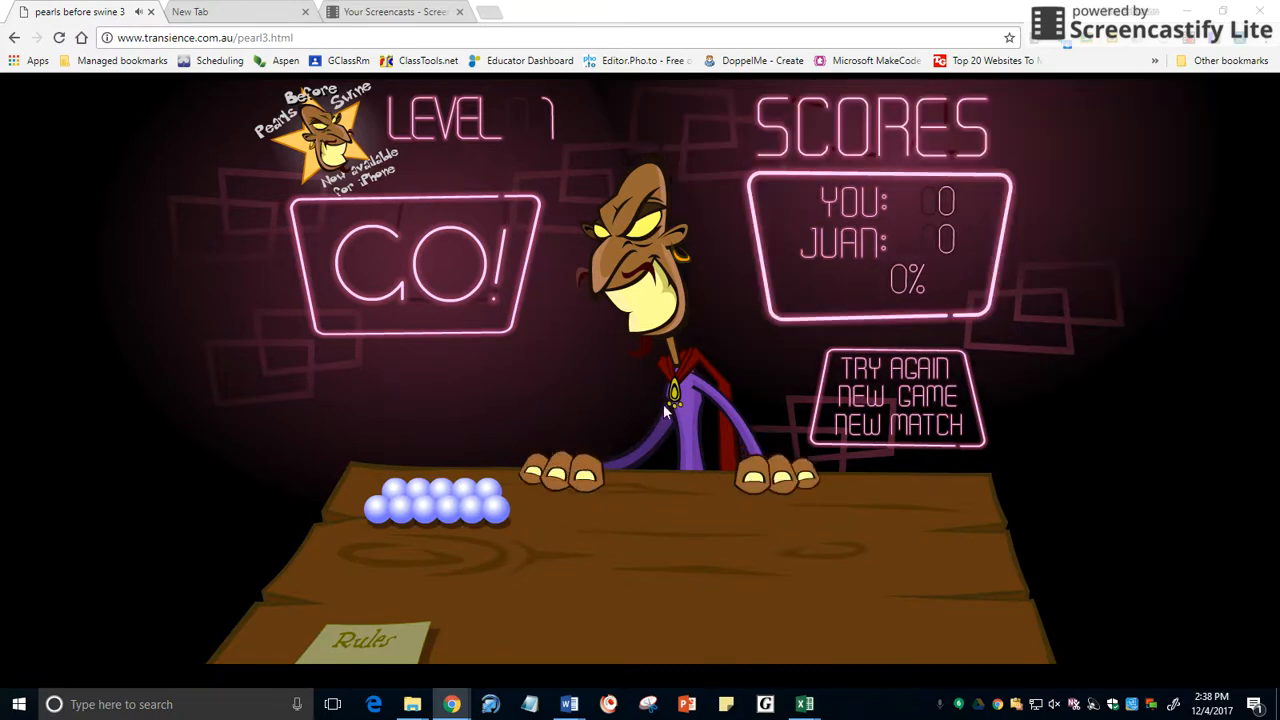
pyautogui.moveTo(393, 438)
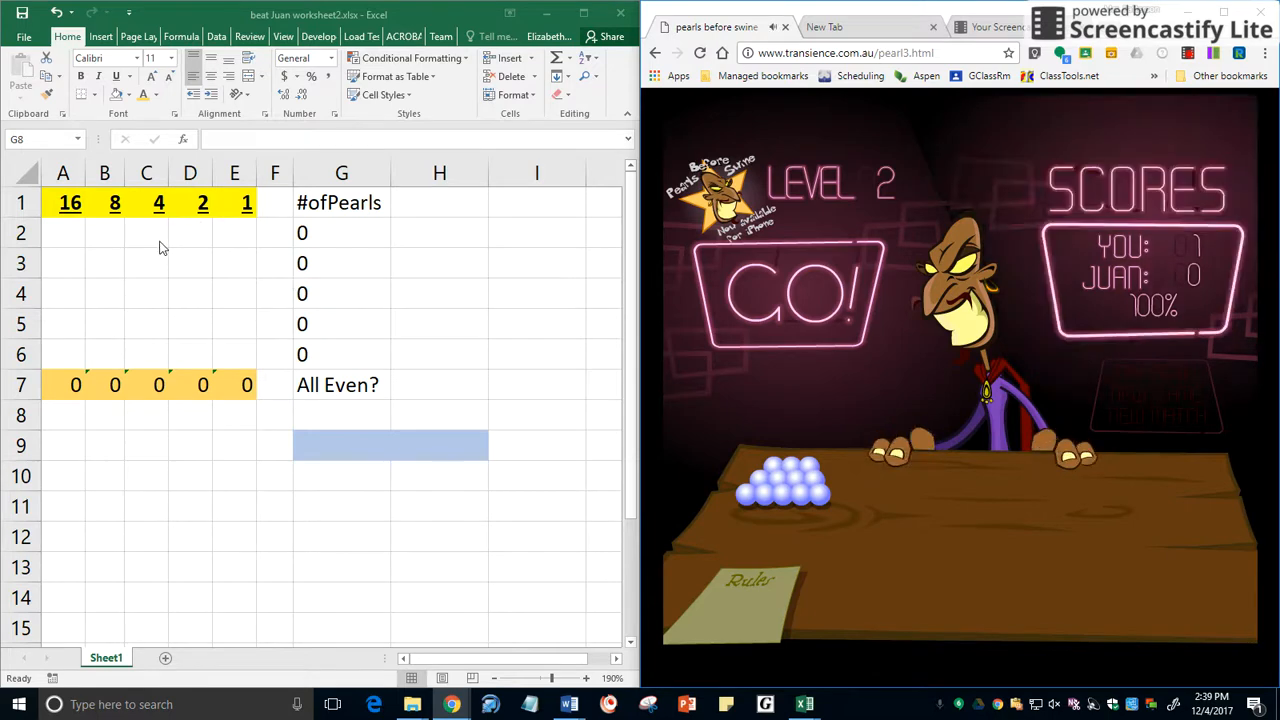
pyautogui.click(341, 415)
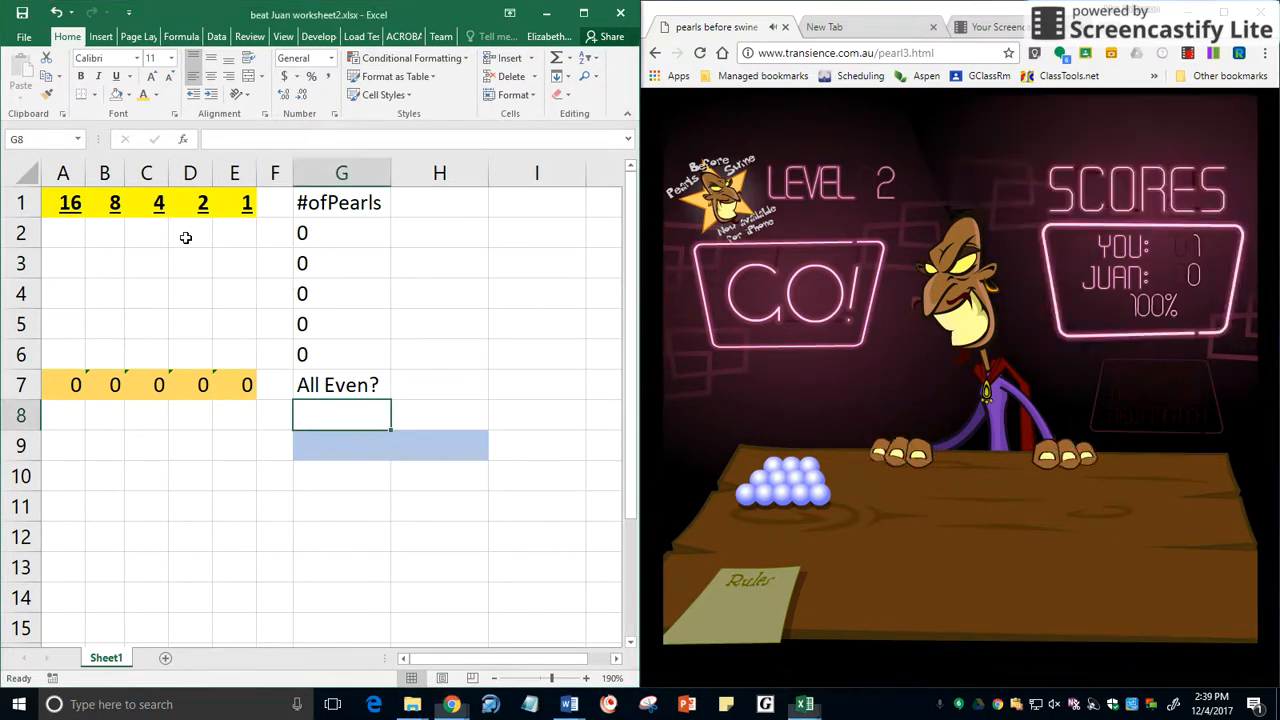
pyautogui.write('1')
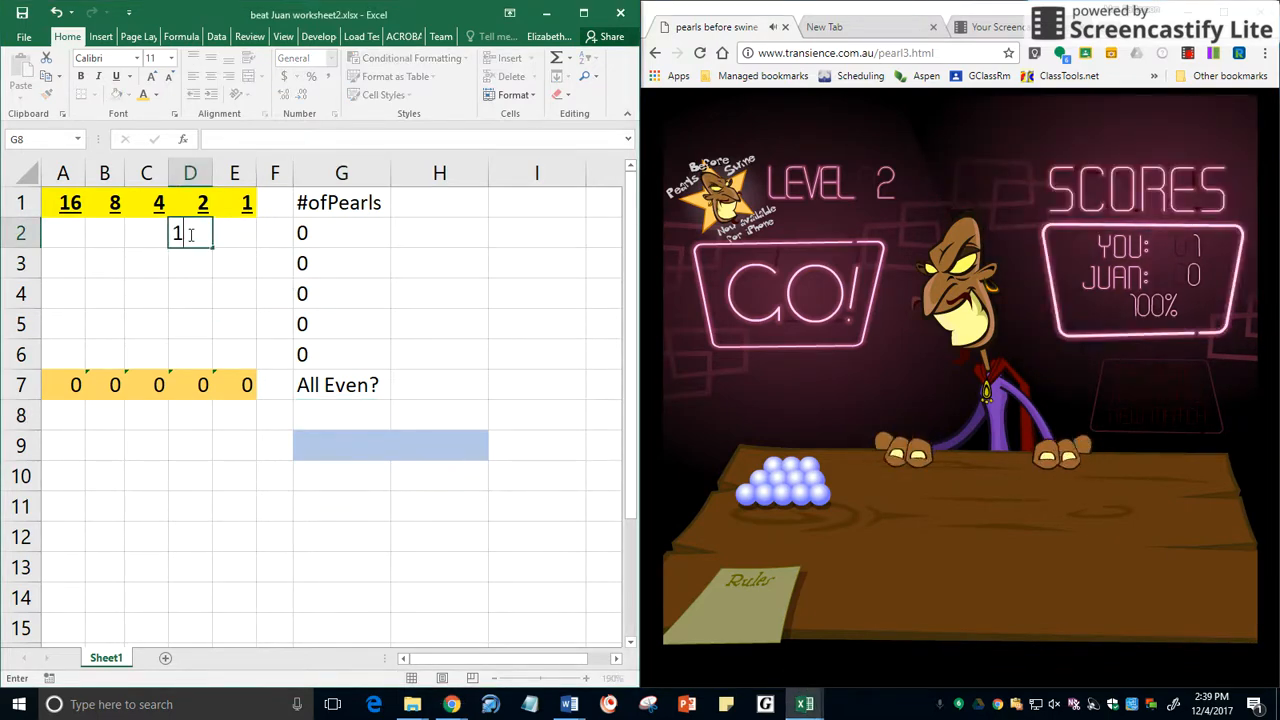
pyautogui.write('1')
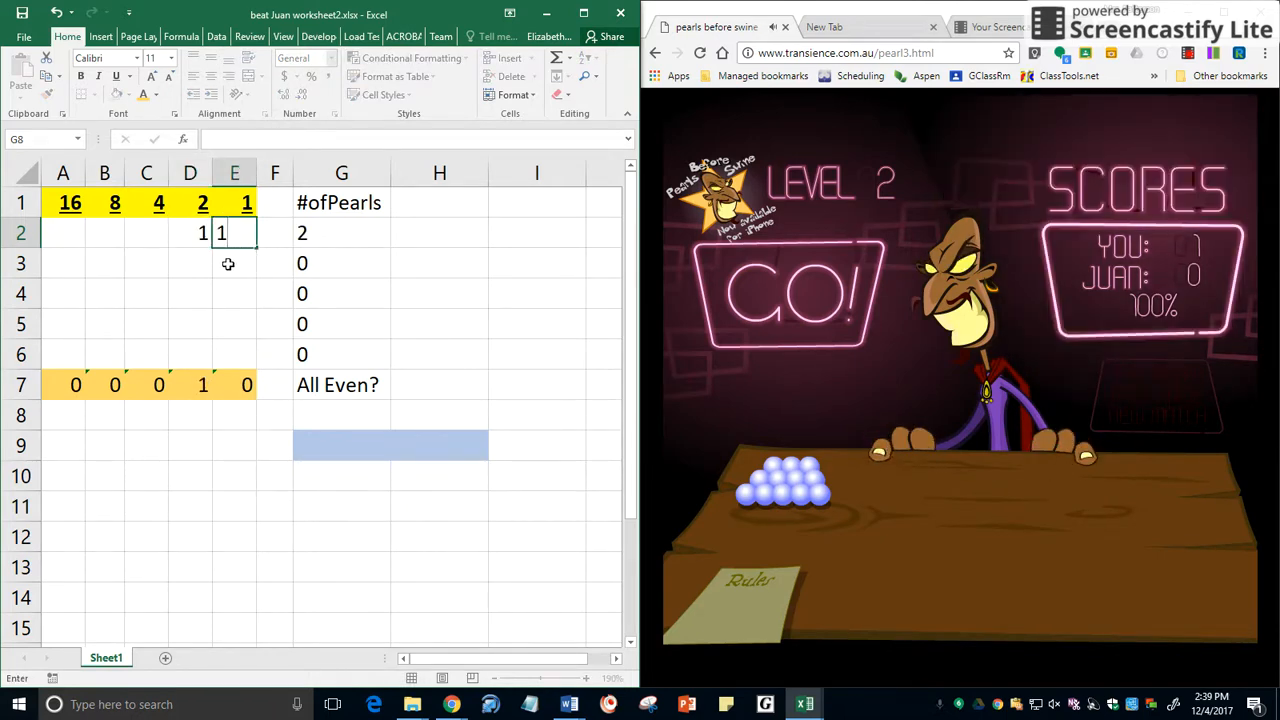
pyautogui.press('enter')
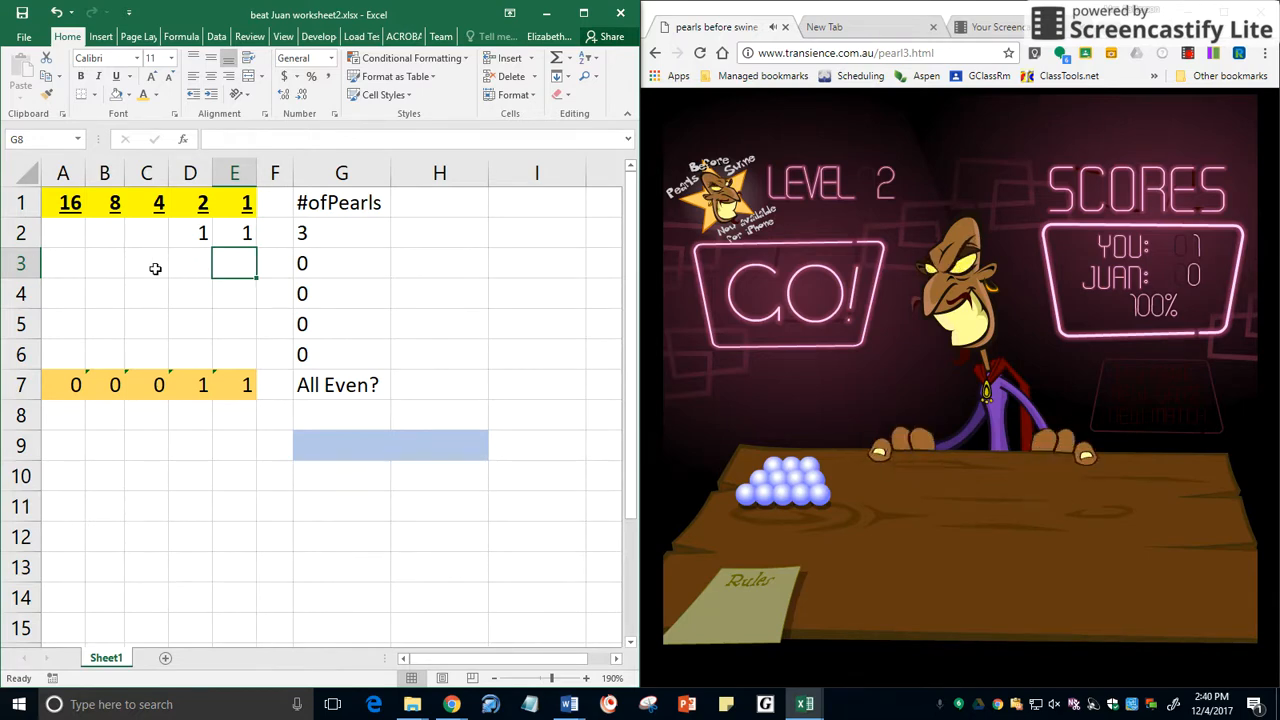
pyautogui.write('1')
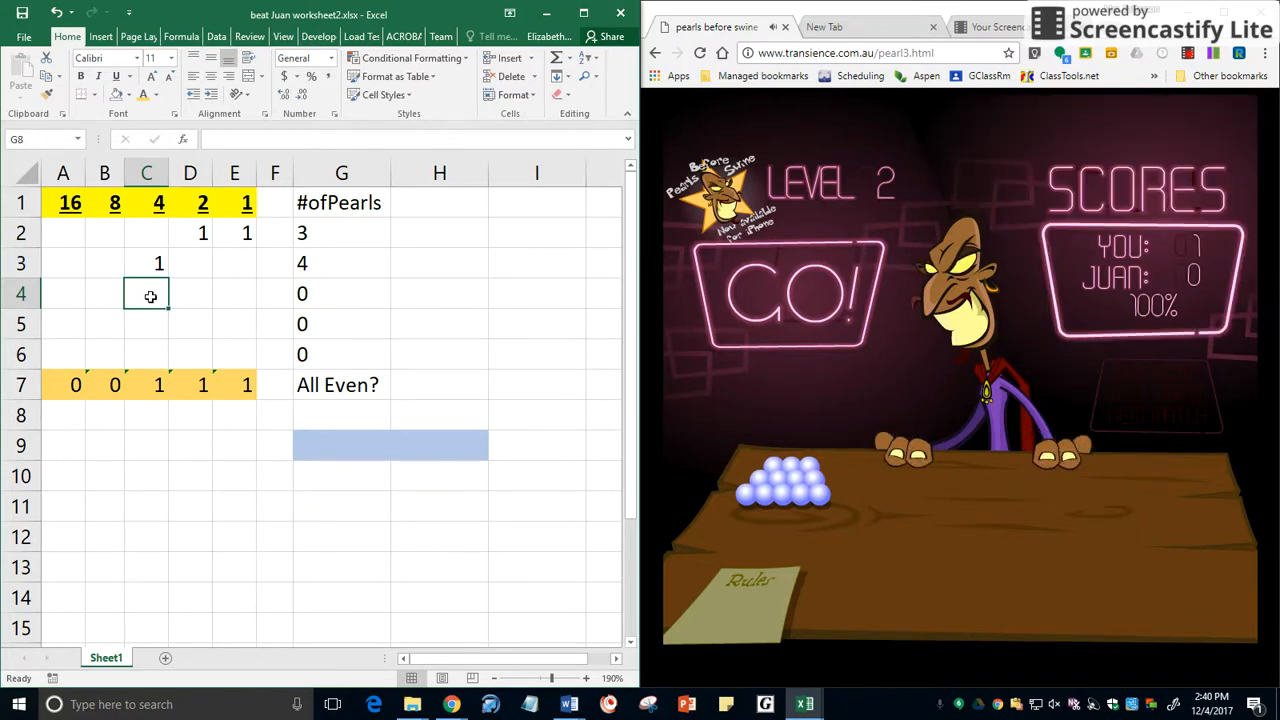
pyautogui.write('1')
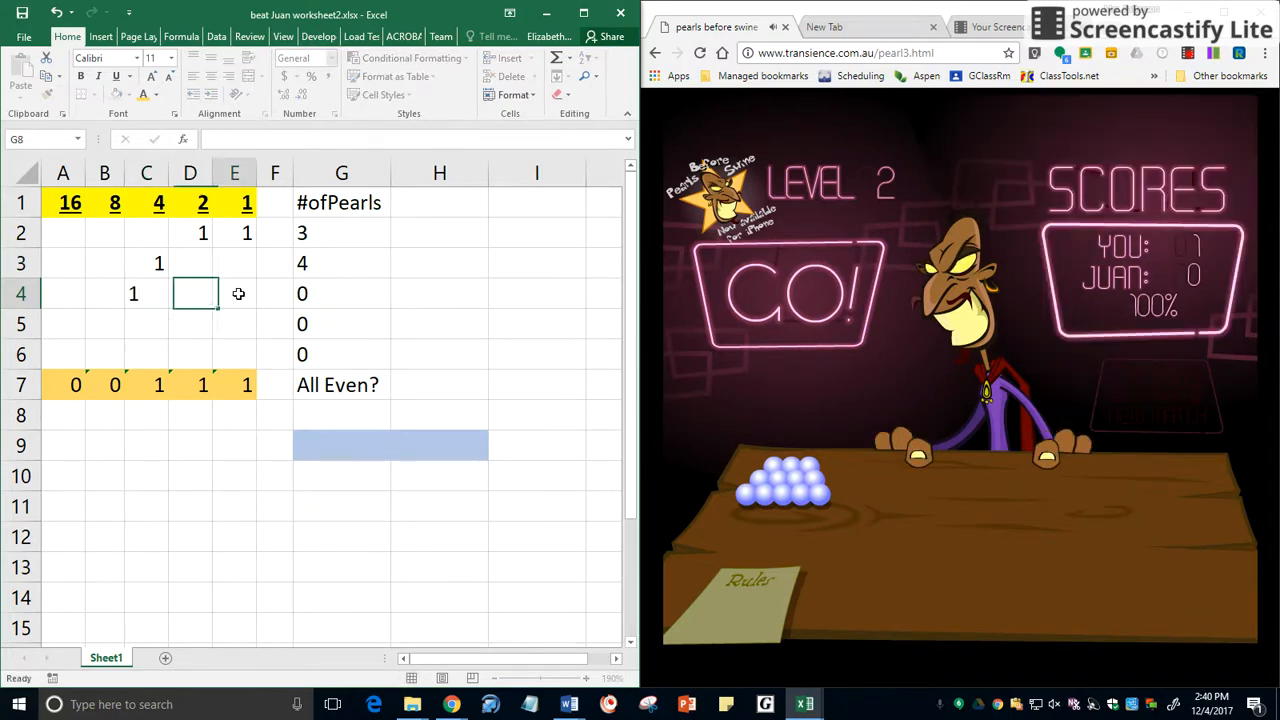
pyautogui.write('1')
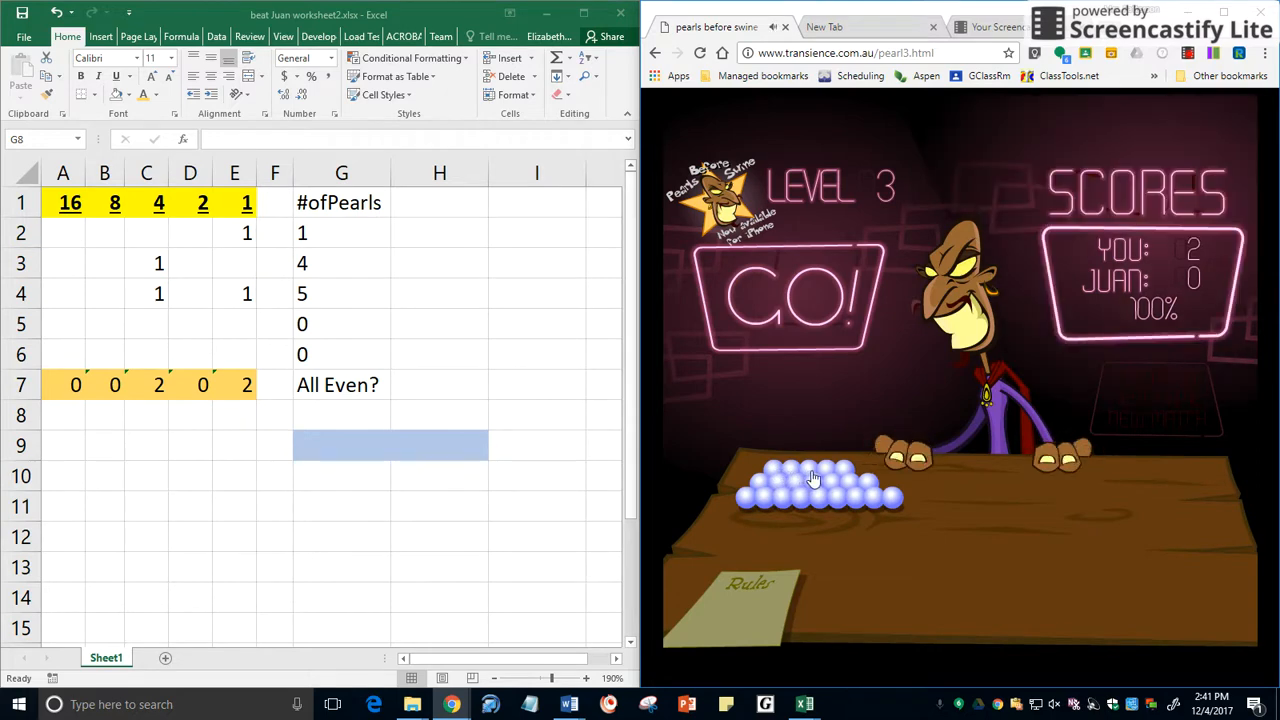
# Type 1 bits into rows 2 and 3 under the 4, 2 and 1 columns
pyautogui.click(190, 232)
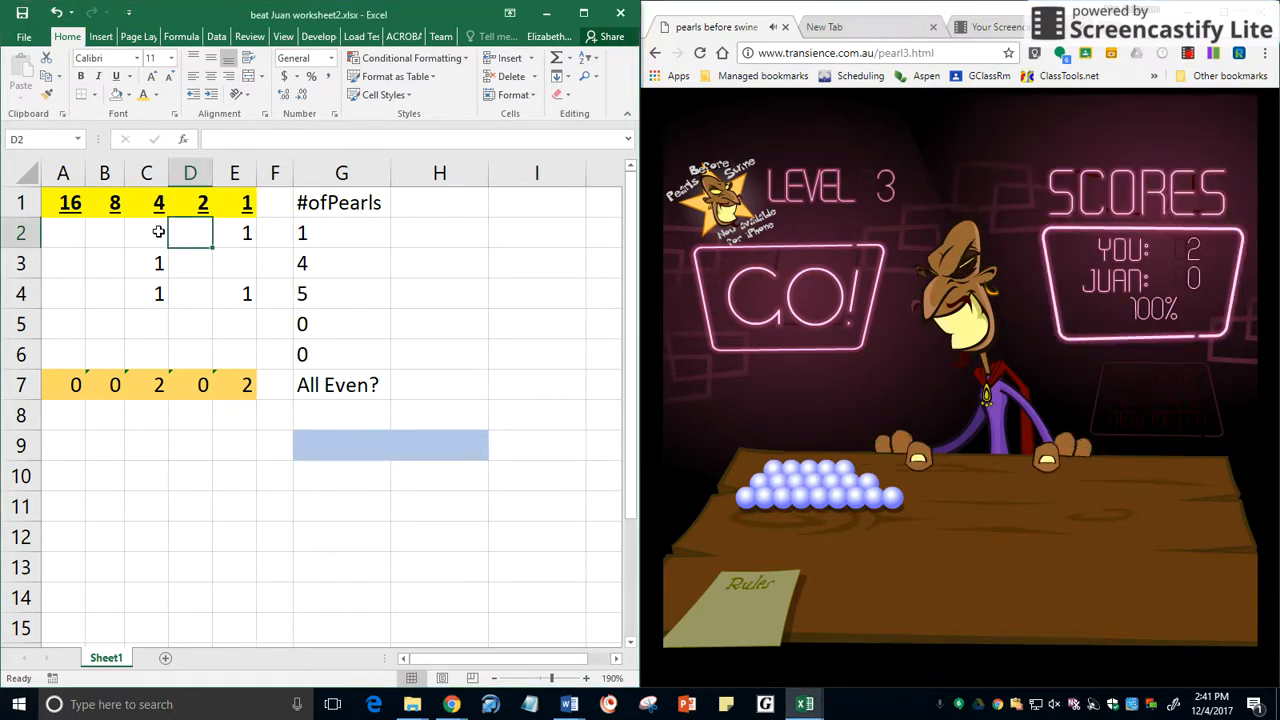
pyautogui.write('1')
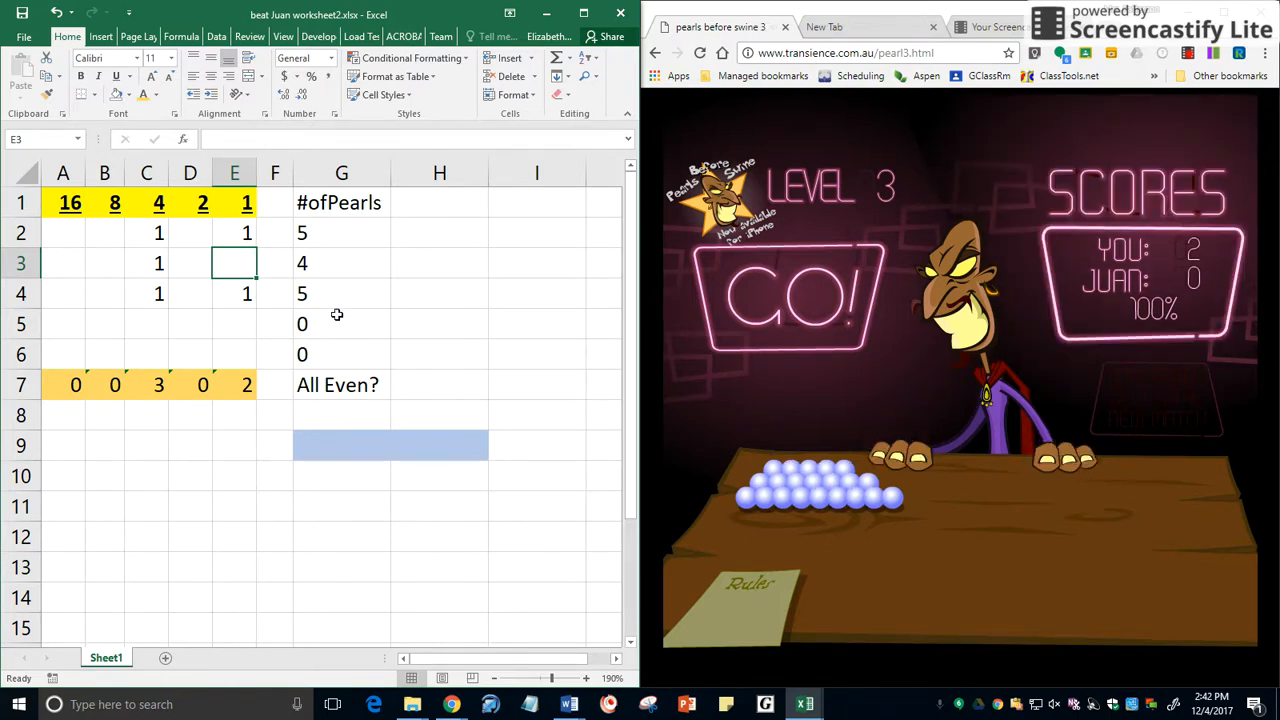
pyautogui.click(189, 263)
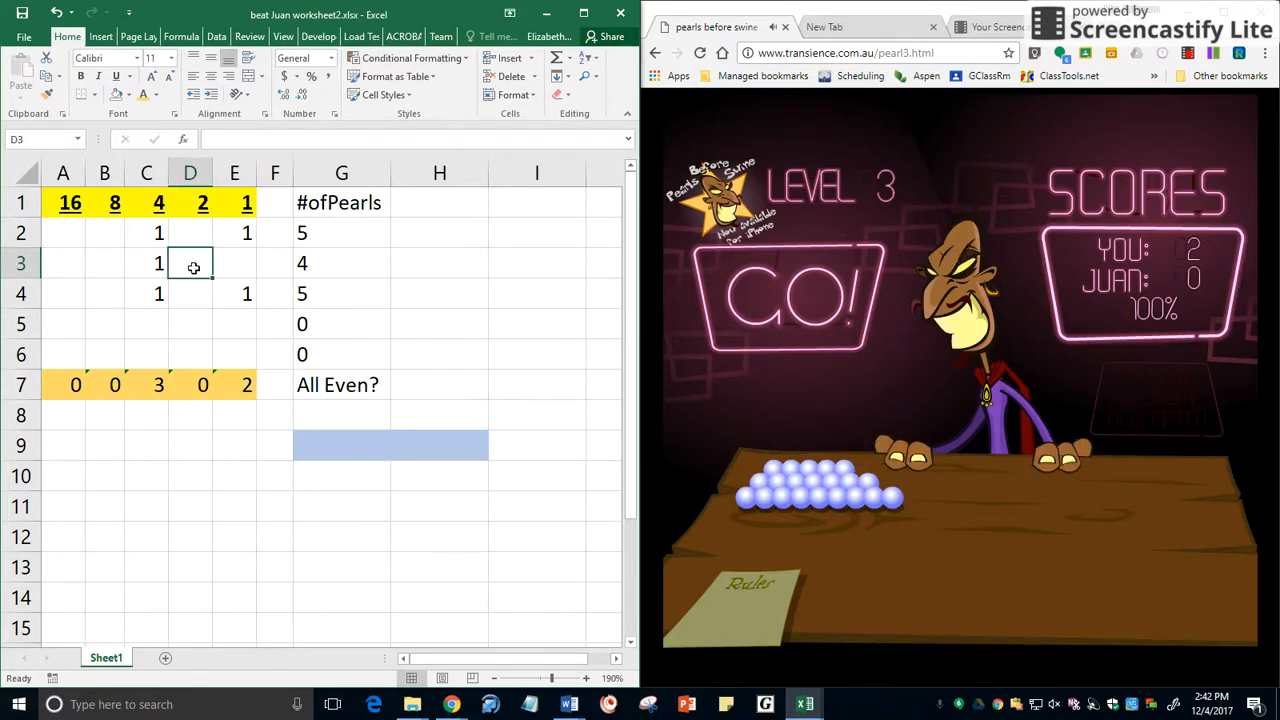
pyautogui.write('1')
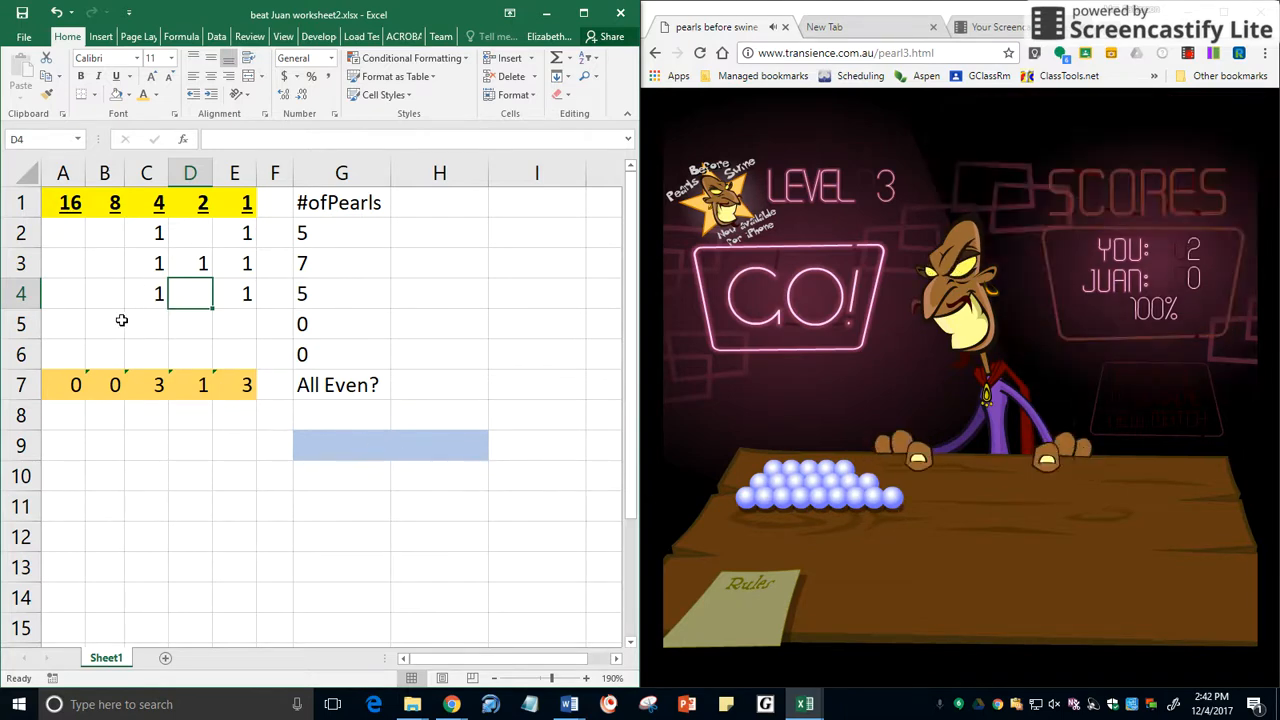
pyautogui.write('1')
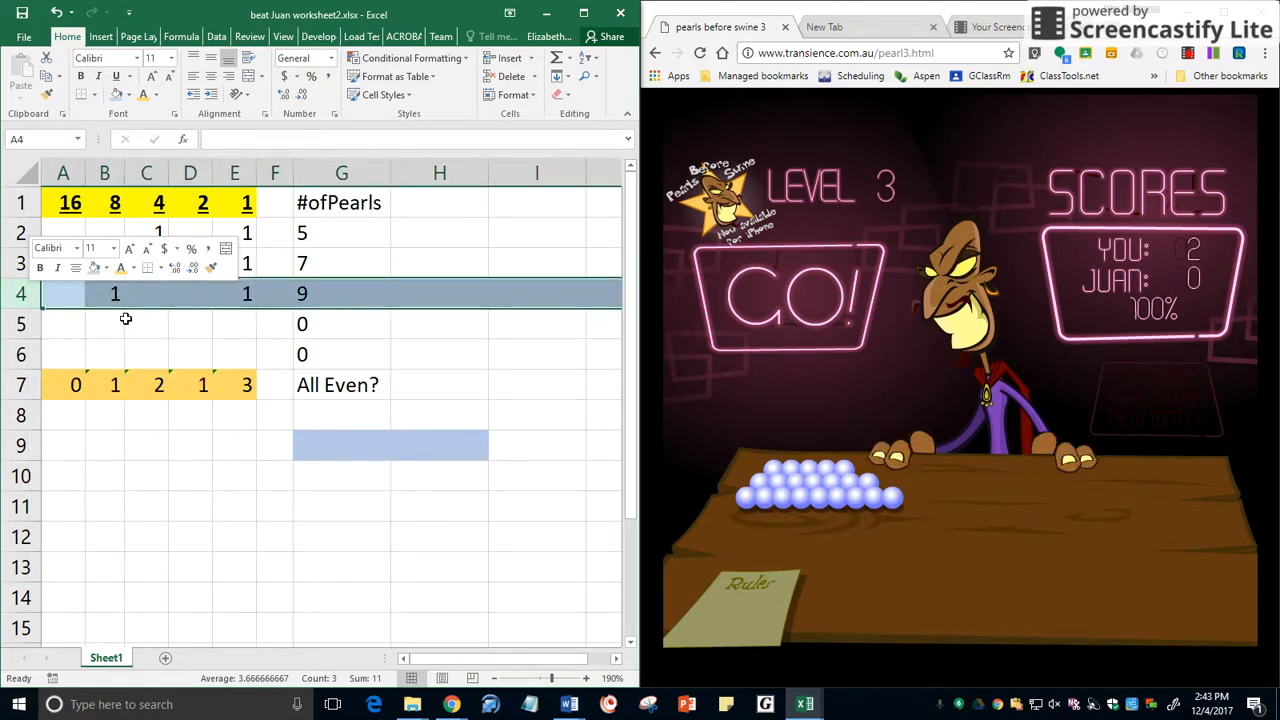
# Delete the ones bits in E2 and E3, leaving rows of 4 and 6 pearls
pyautogui.click(190, 323)
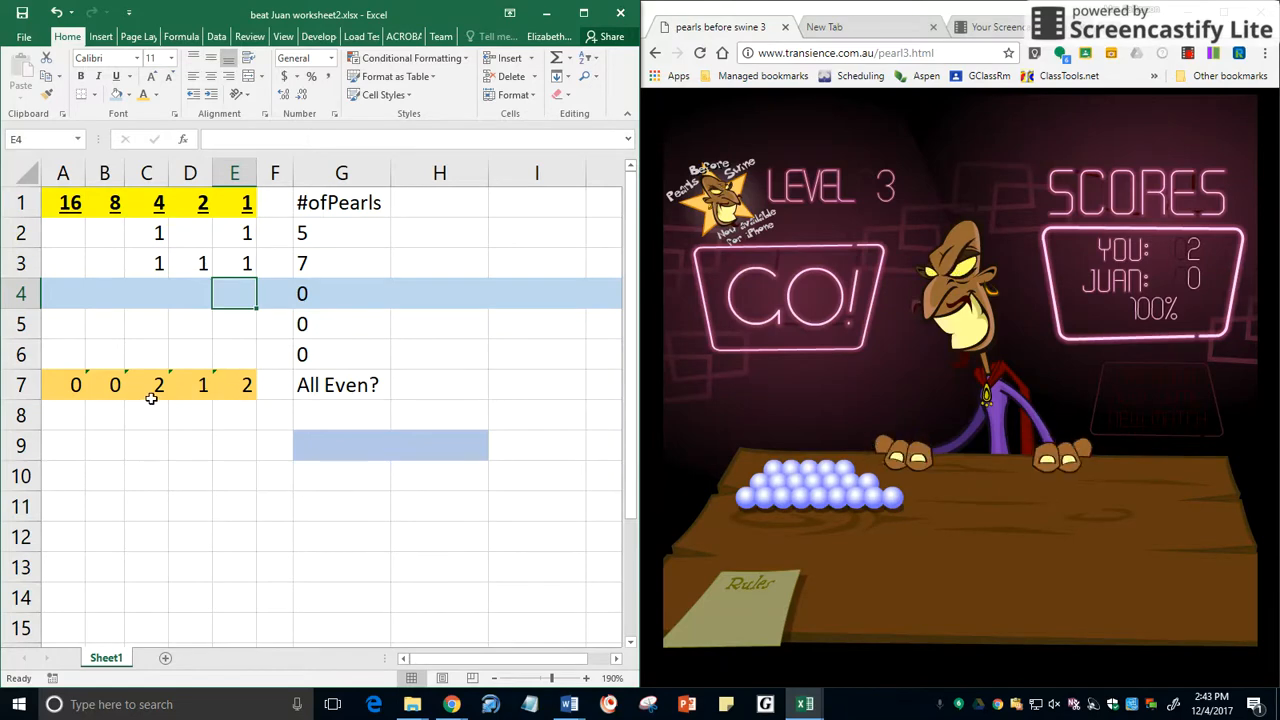
pyautogui.click(190, 293)
pyautogui.write('1')
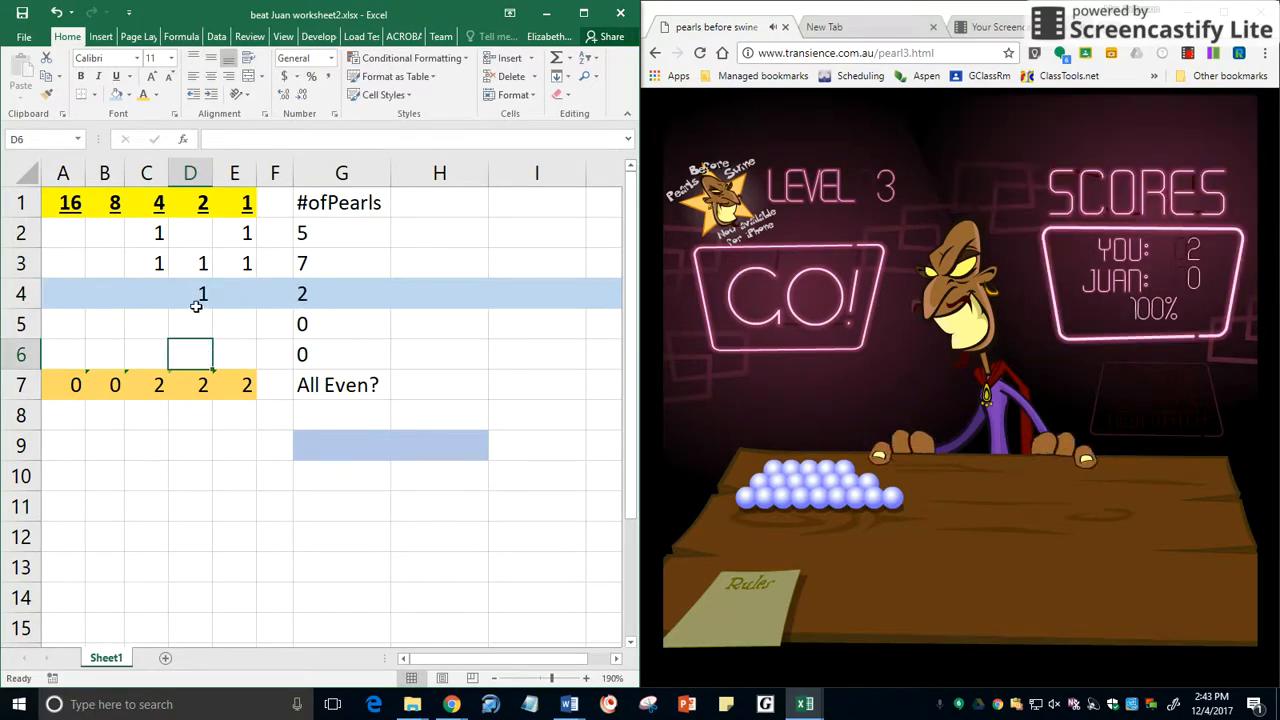
pyautogui.moveTo(157, 347)
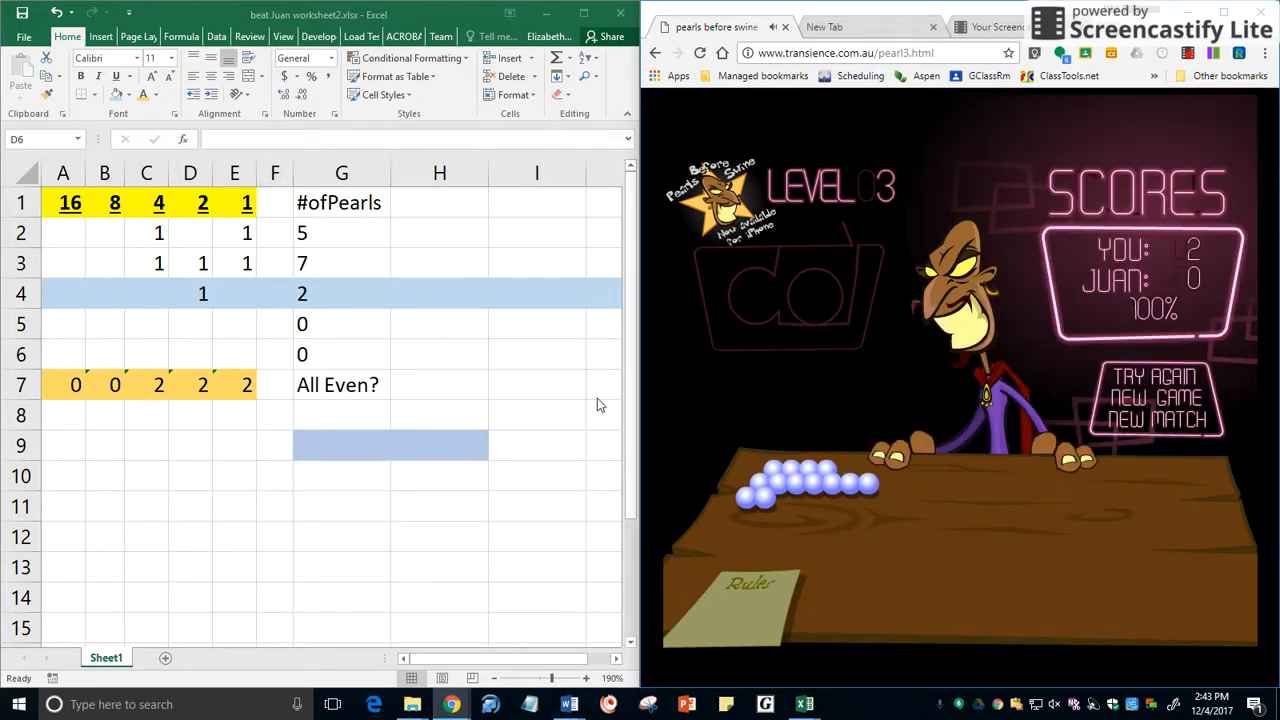
pyautogui.click(190, 354)
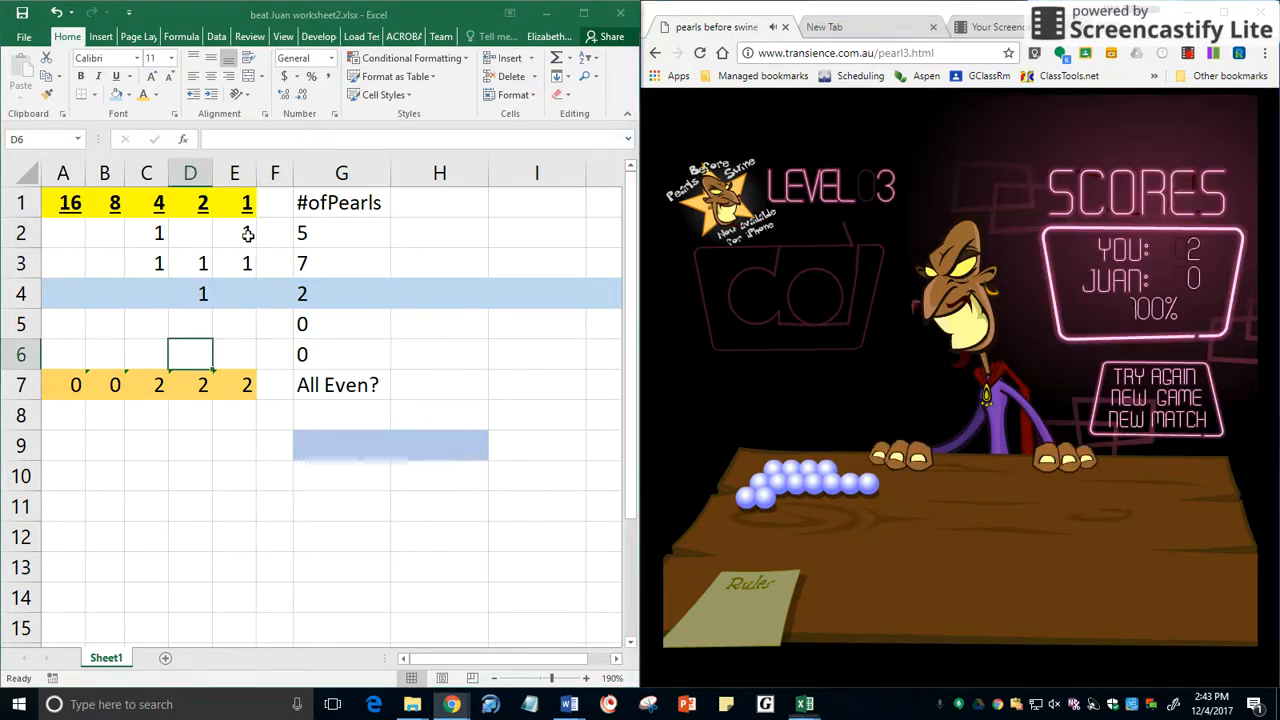
pyautogui.click(234, 232)
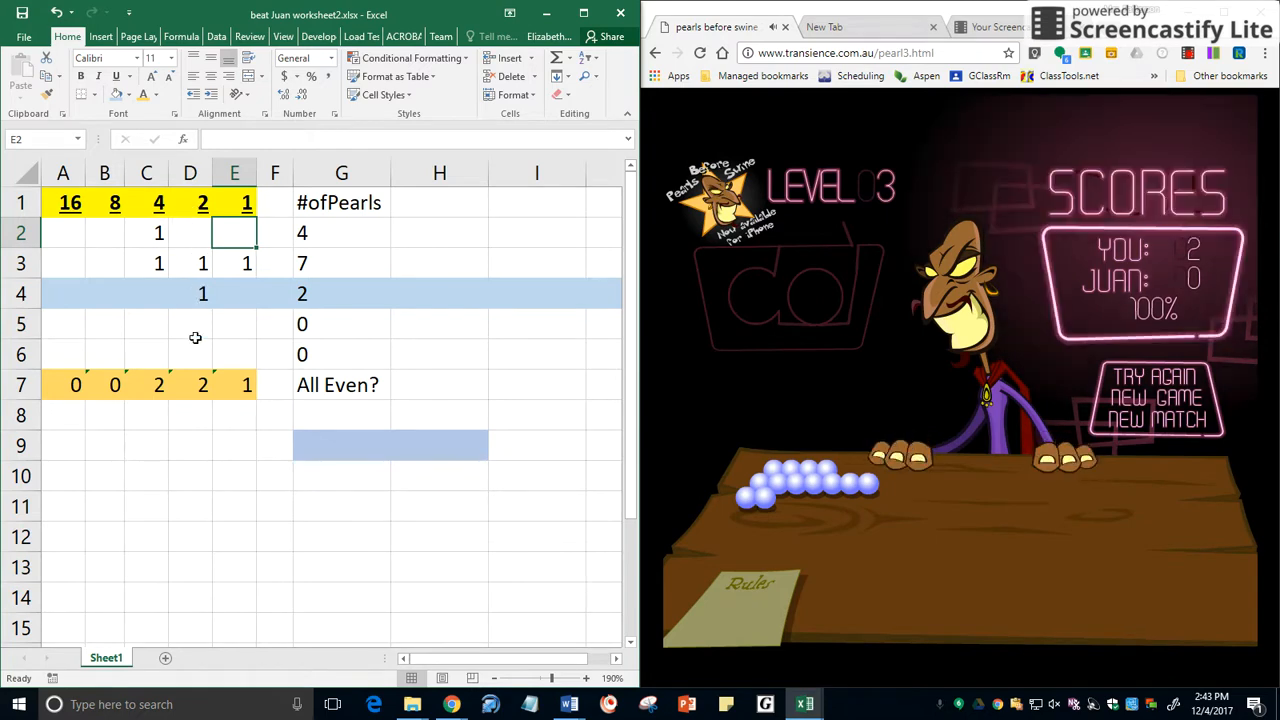
pyautogui.moveTo(229, 372)
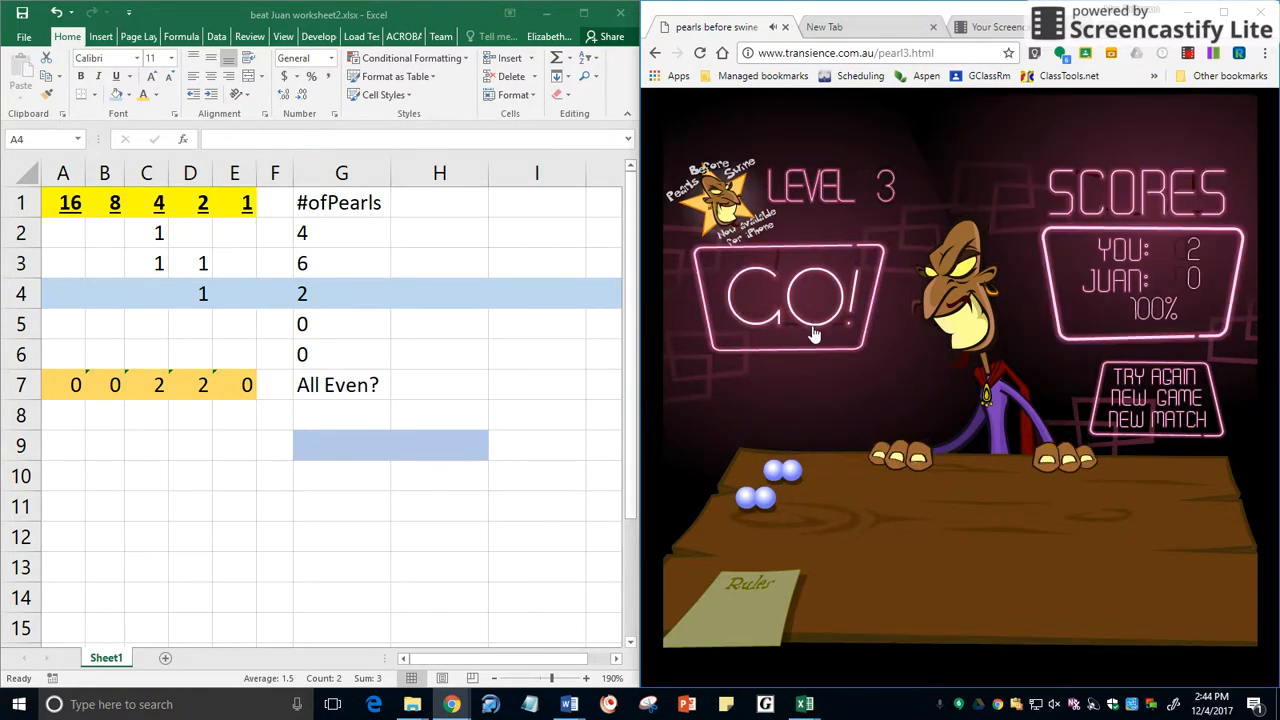
# Start the next level and enter 1s for 3 pearls in row 2 and 10 in row 3
pyautogui.click(793, 300)
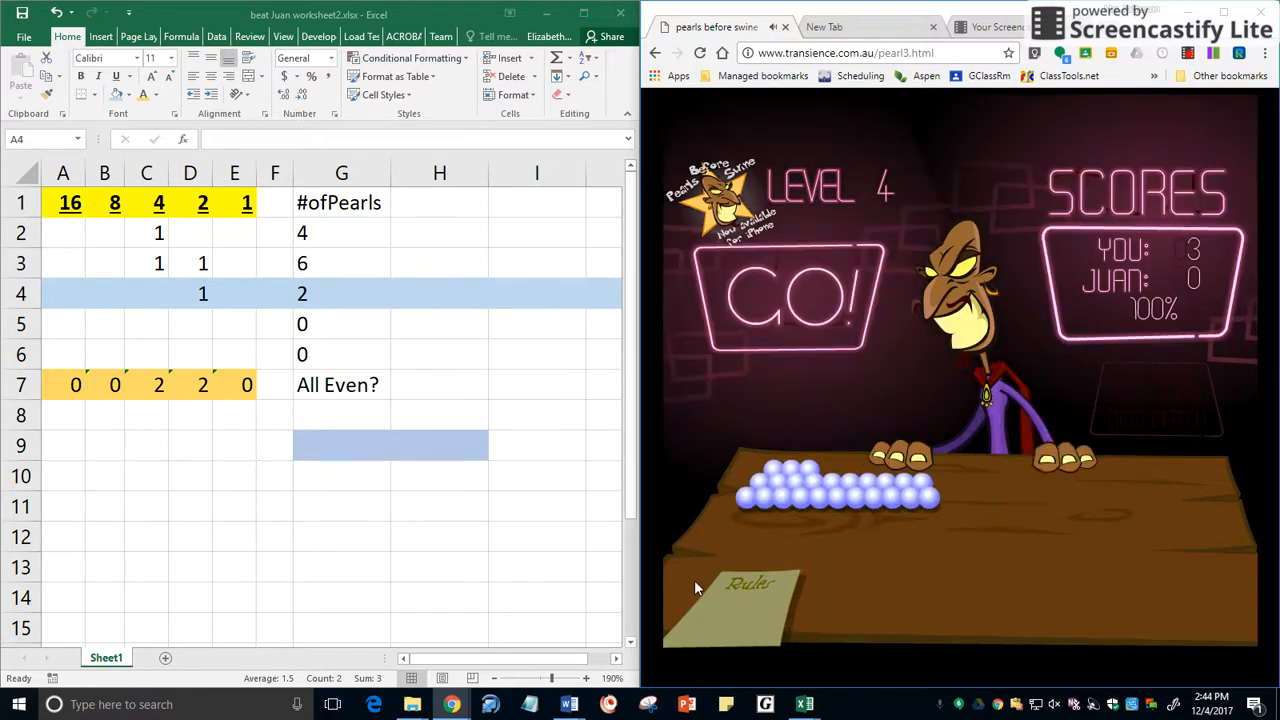
pyautogui.moveTo(379, 323)
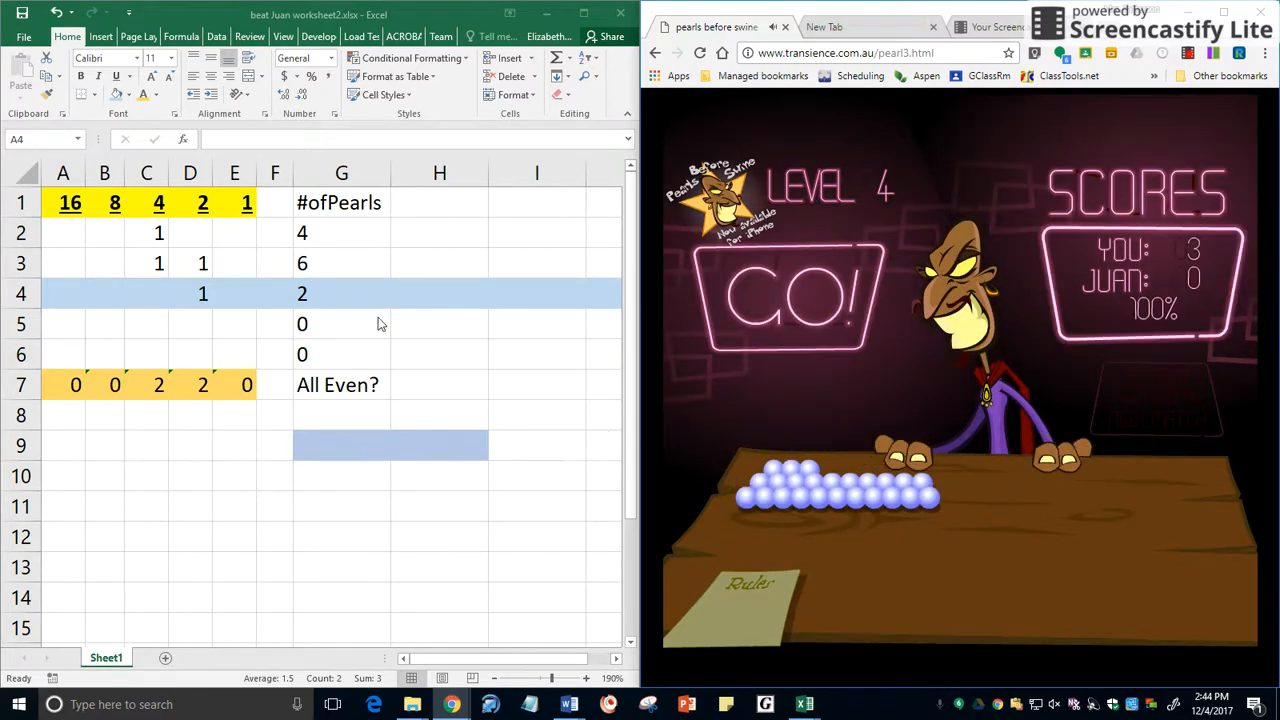
pyautogui.click(146, 232)
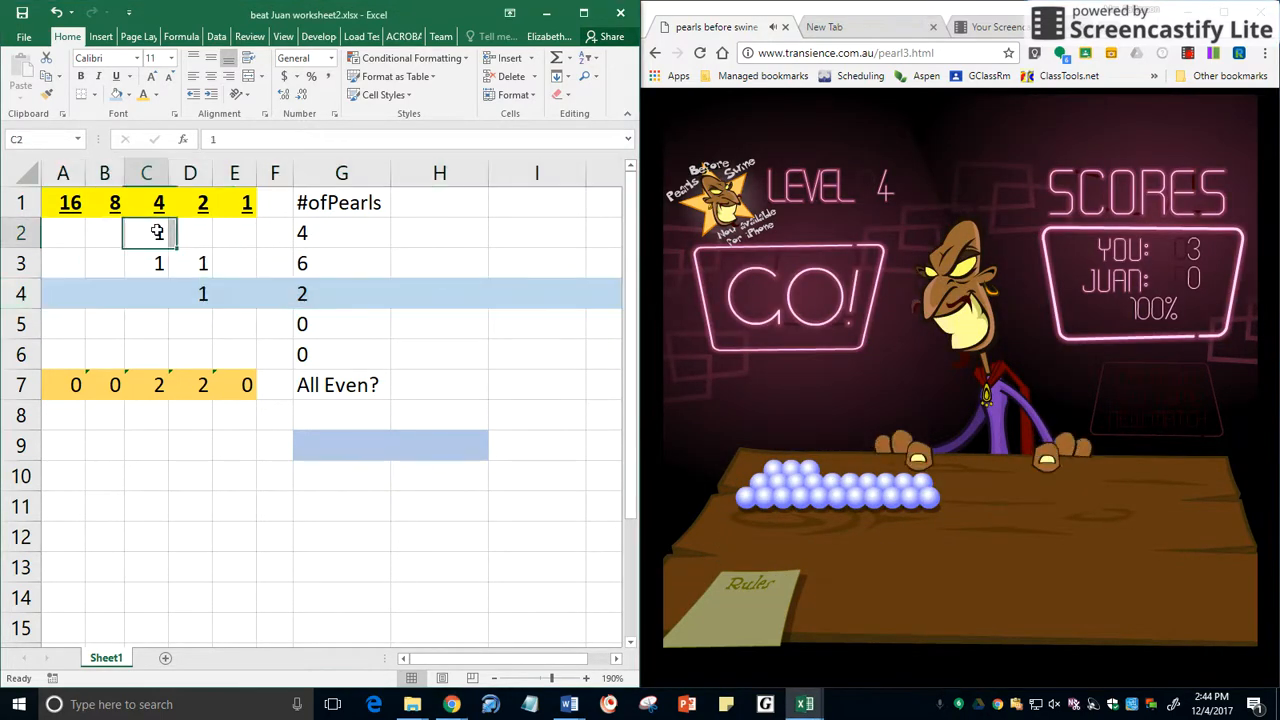
pyautogui.write('1')
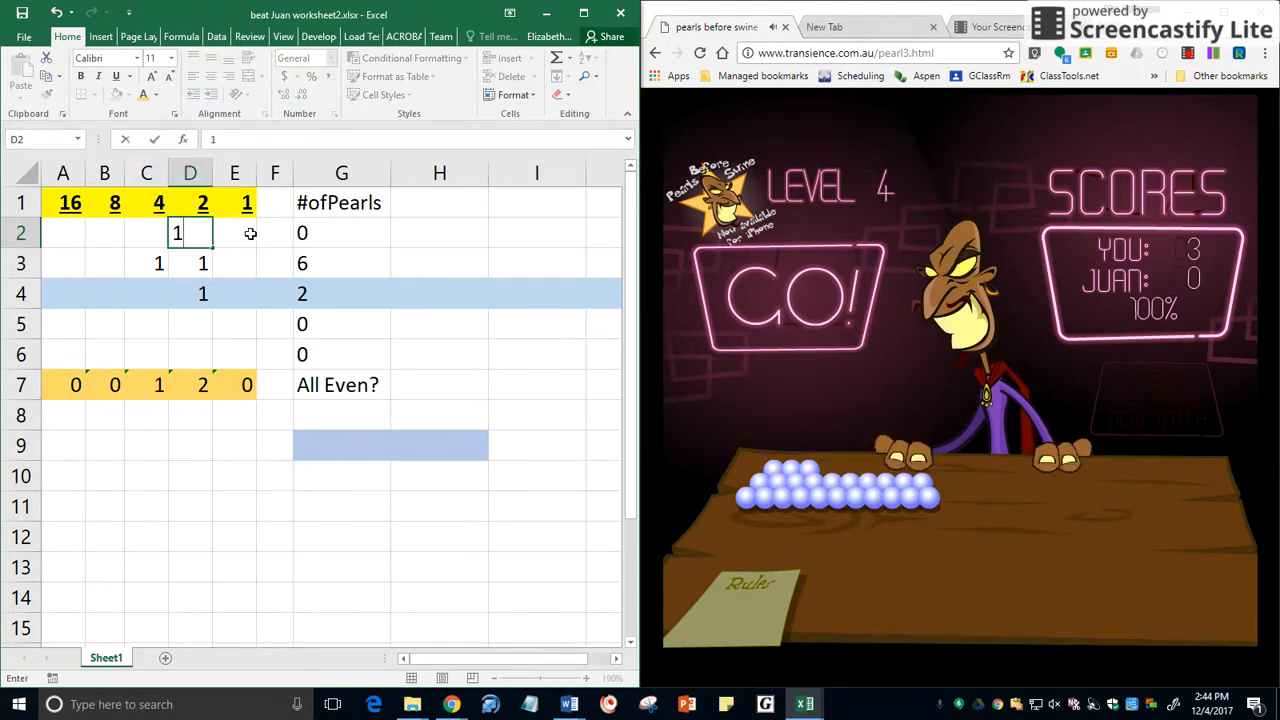
pyautogui.write('1')
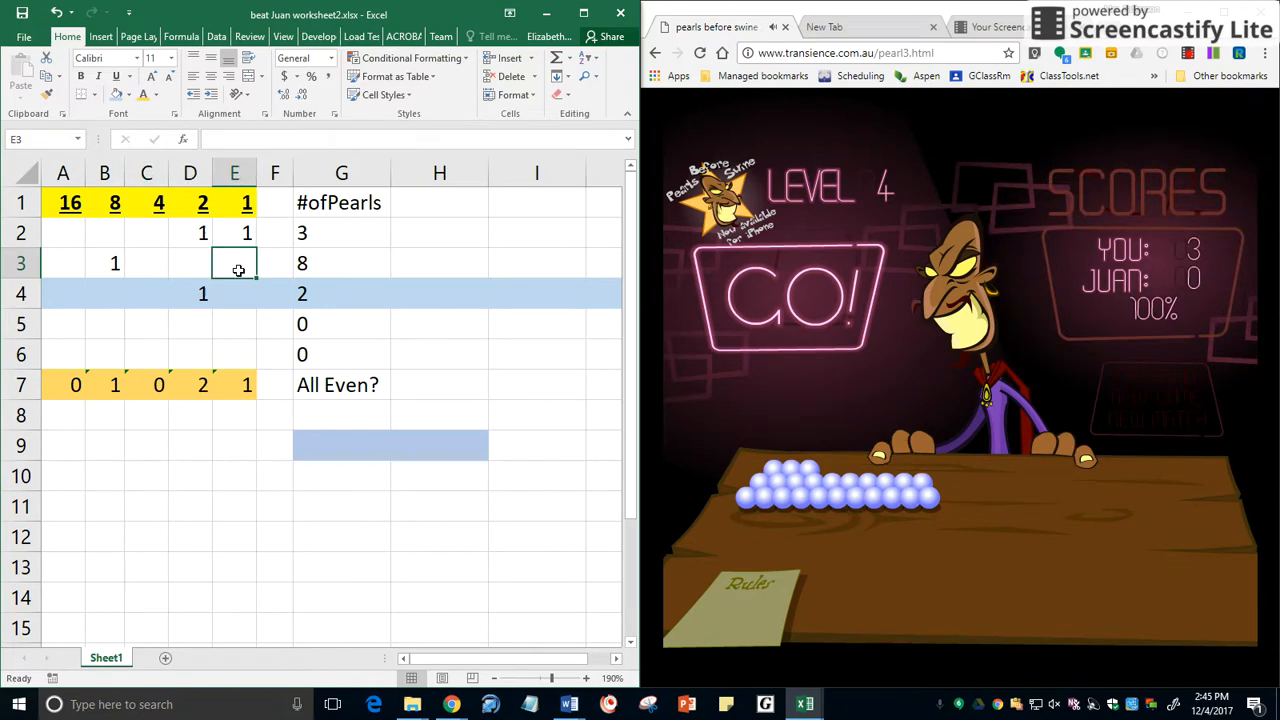
pyautogui.write('1')
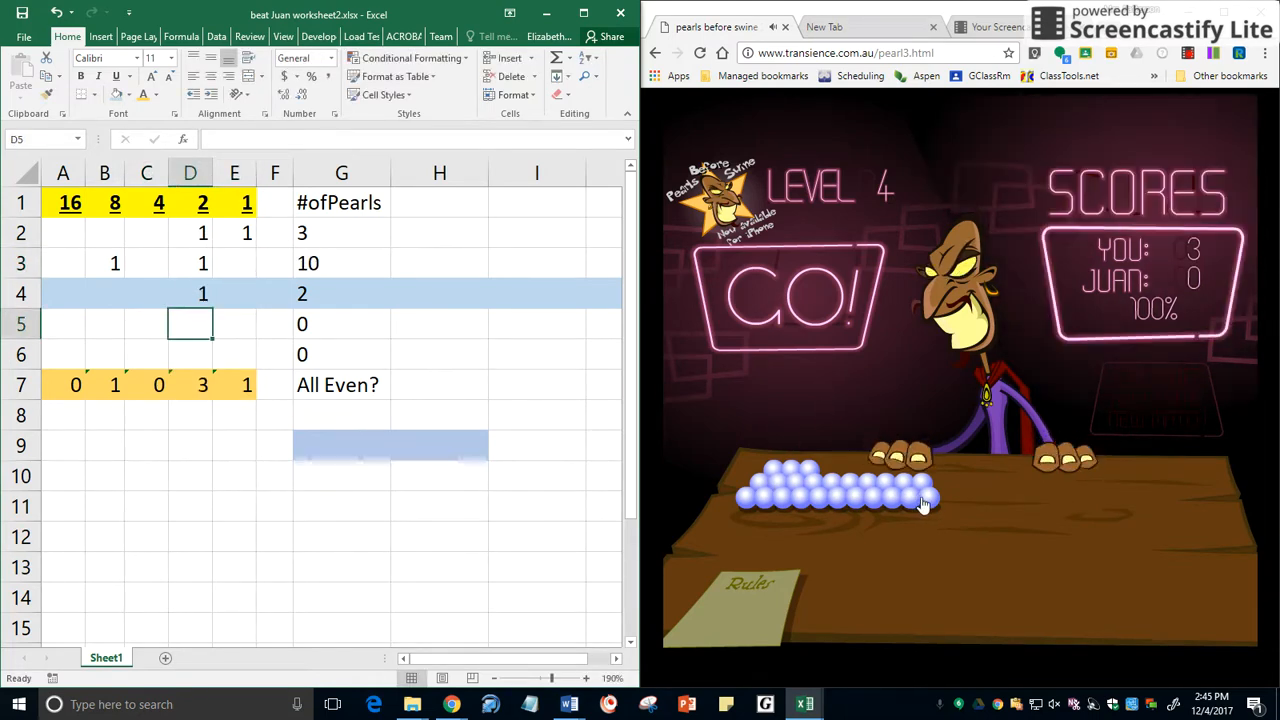
pyautogui.click(104, 323)
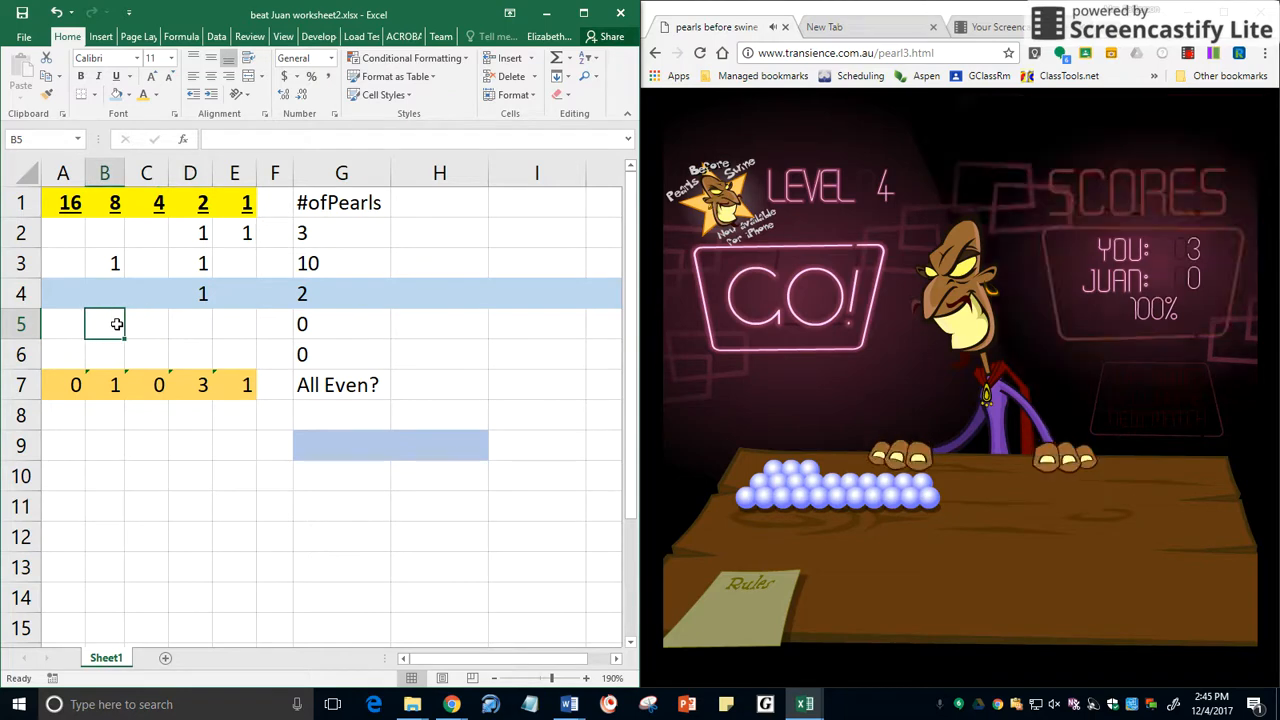
pyautogui.write('1')
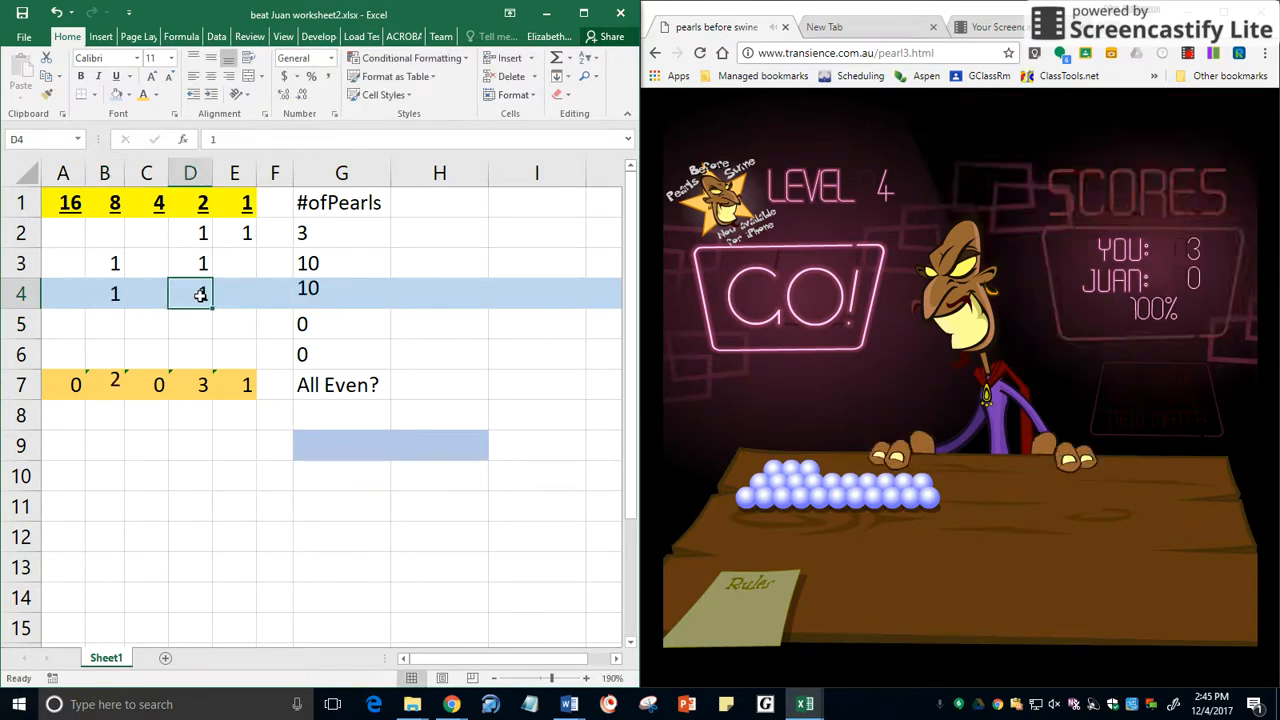
pyautogui.write('1')
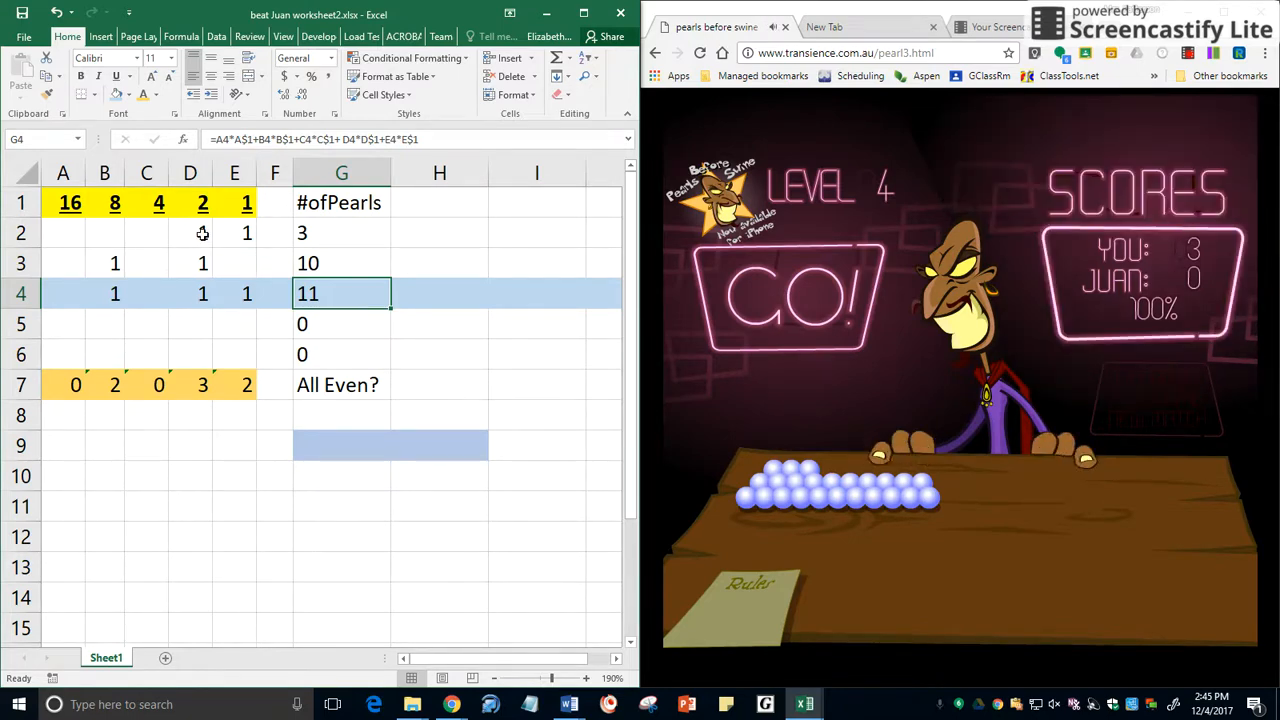
# Clear row 2's twos bit in D2, leaving one pearl
pyautogui.click(190, 232)
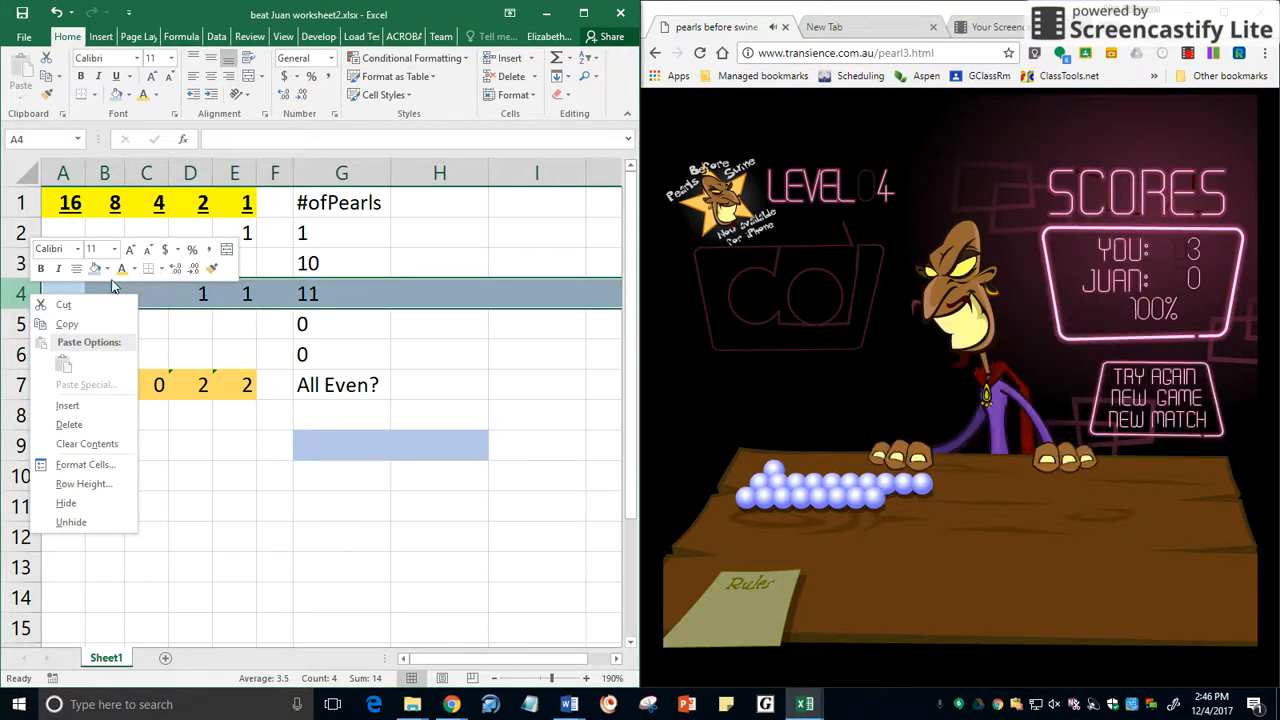
# Set row 4's fill colour to No Fill
pyautogui.click(105, 268)
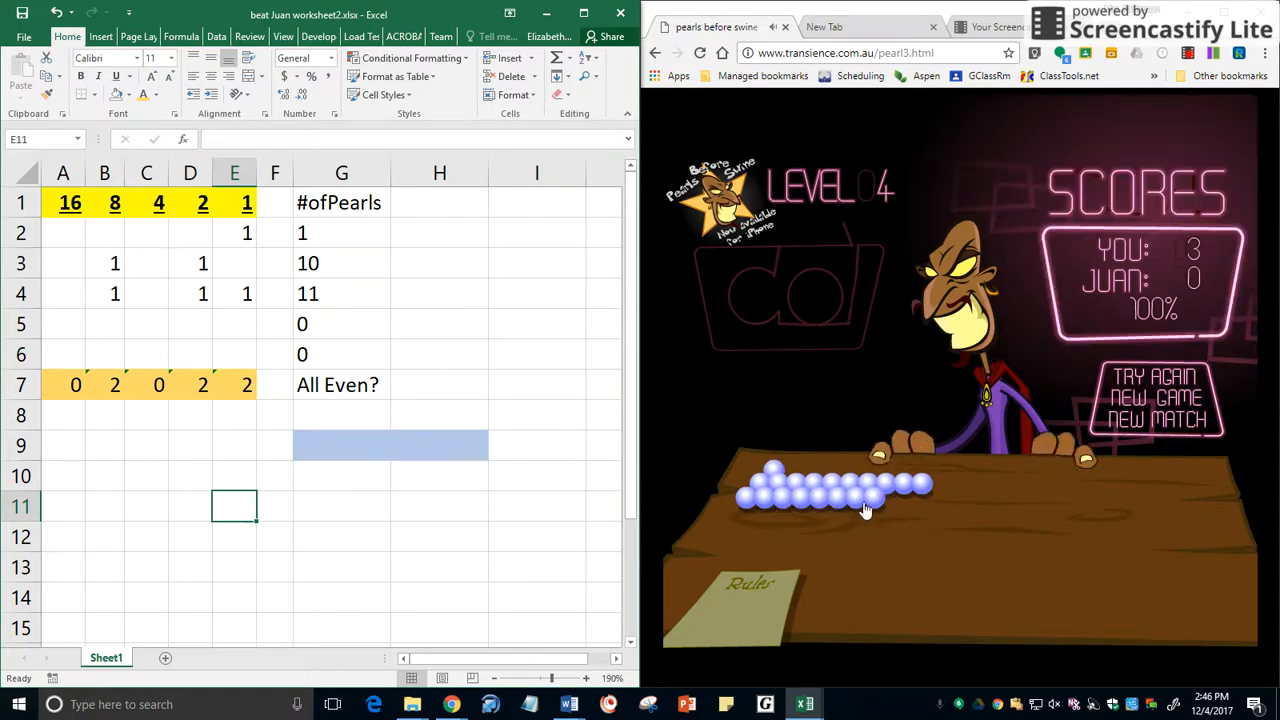
pyautogui.moveTo(882, 507)
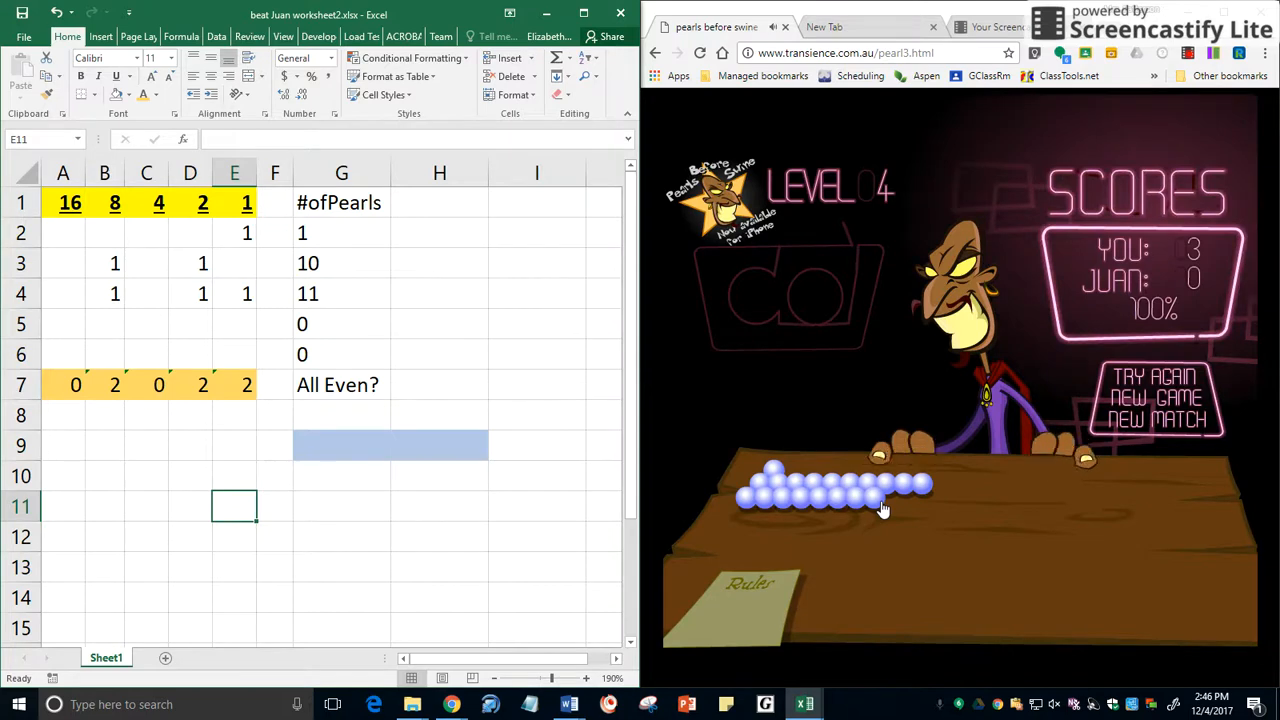
# Clear row 3's twos bit and type 1 into E3, its ones bit
pyautogui.click(190, 293)
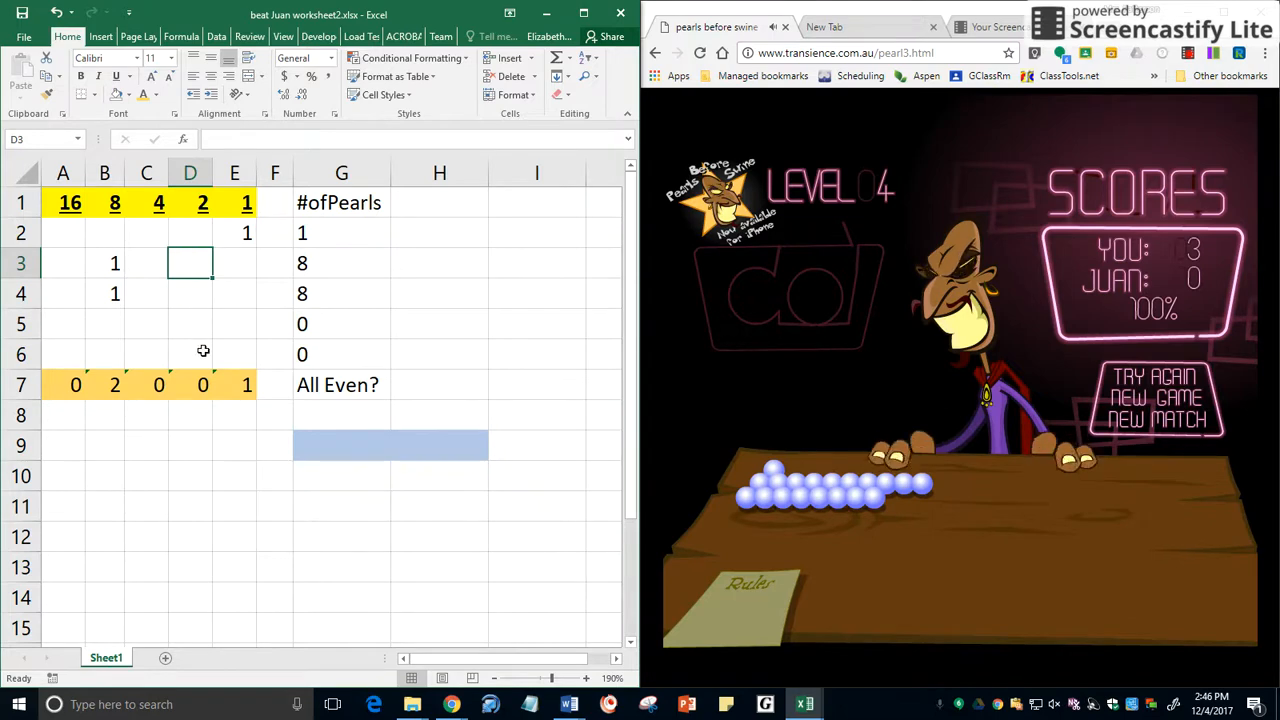
pyautogui.click(234, 263)
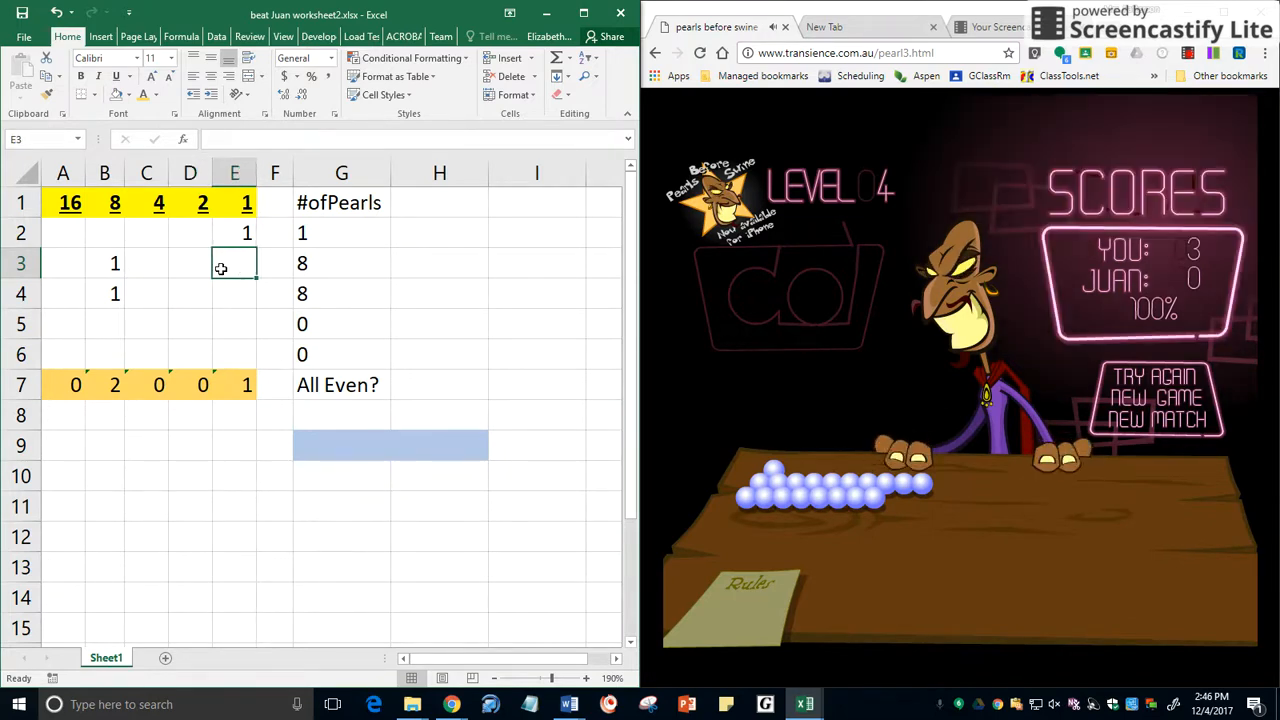
pyautogui.write('1')
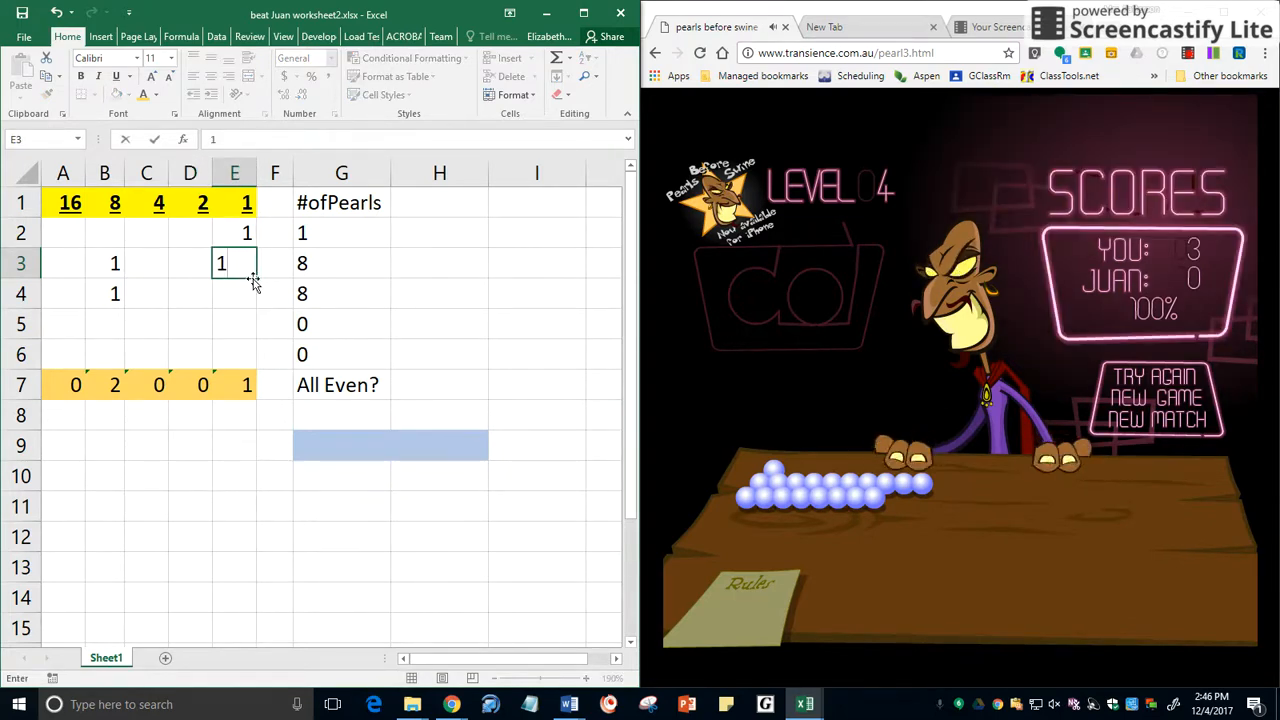